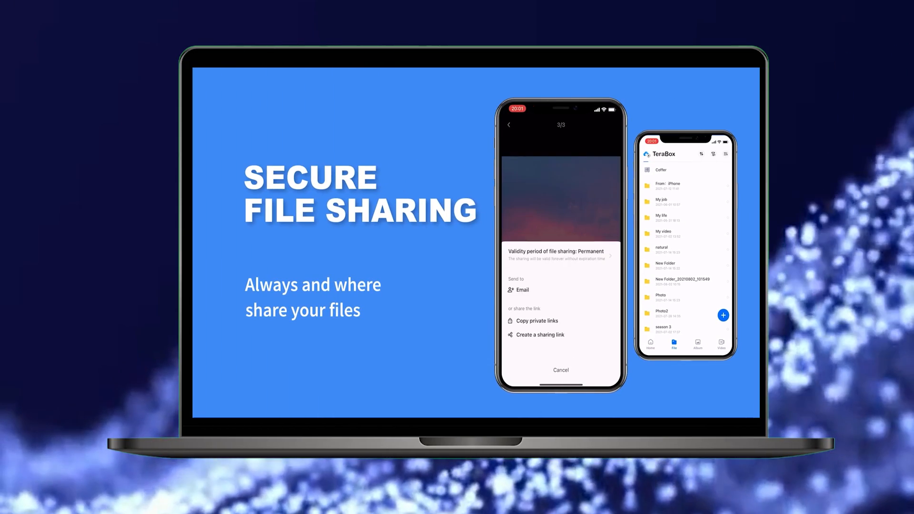
- Search from the Start menu and launch the Microsoft Store app
left_click(533, 320)
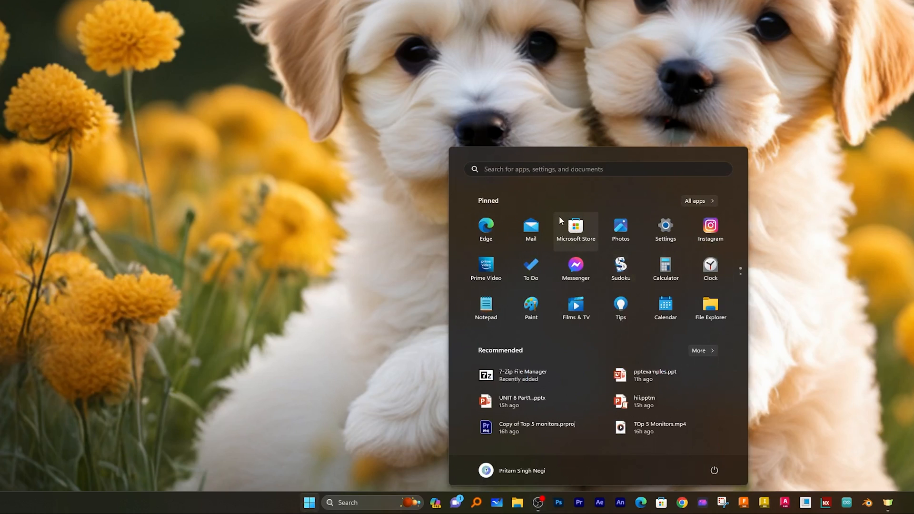
mouse_move(564, 190)
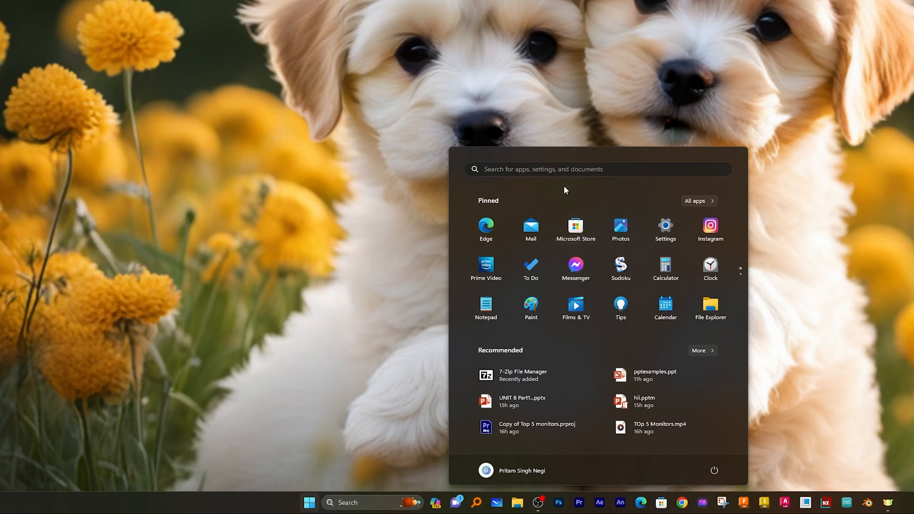
type("Snipping Tool")
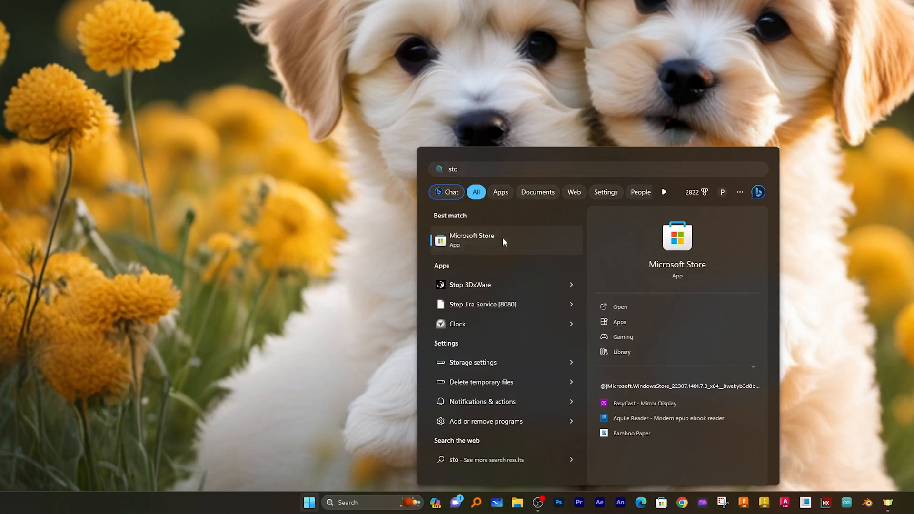
left_click(472, 239)
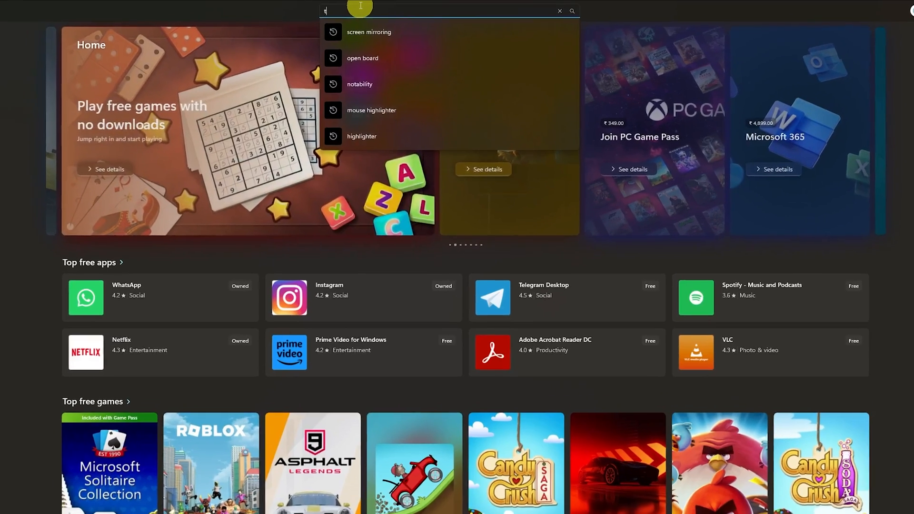
- Search the Store for 'terabox' and open the TeraBox for PC listing
type("erabox")
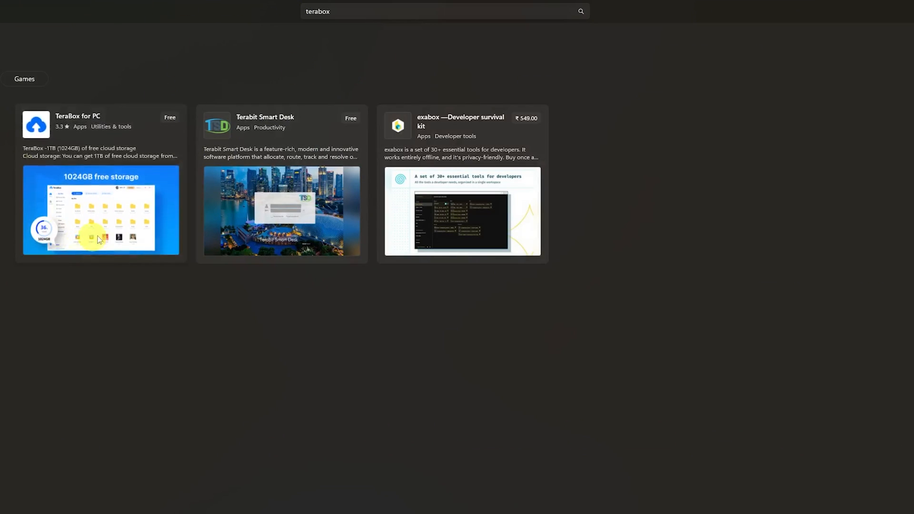
left_click(101, 210)
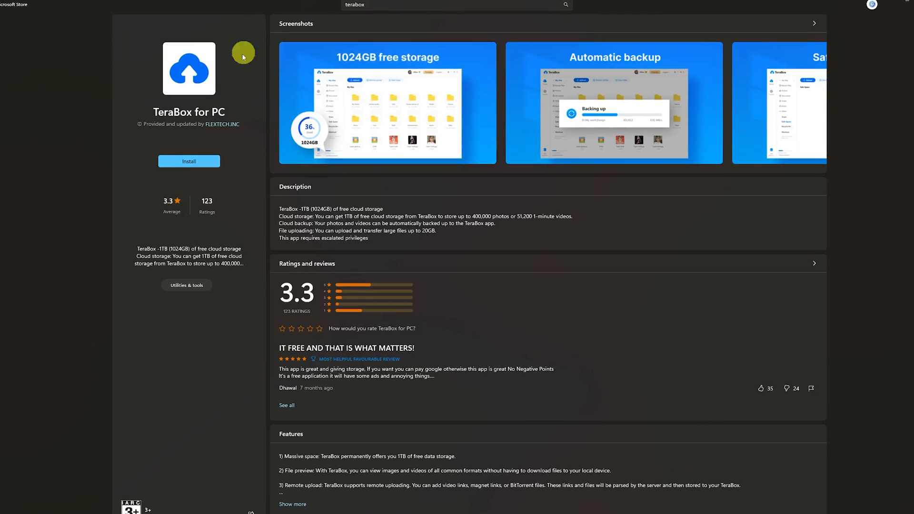
left_click(189, 161)
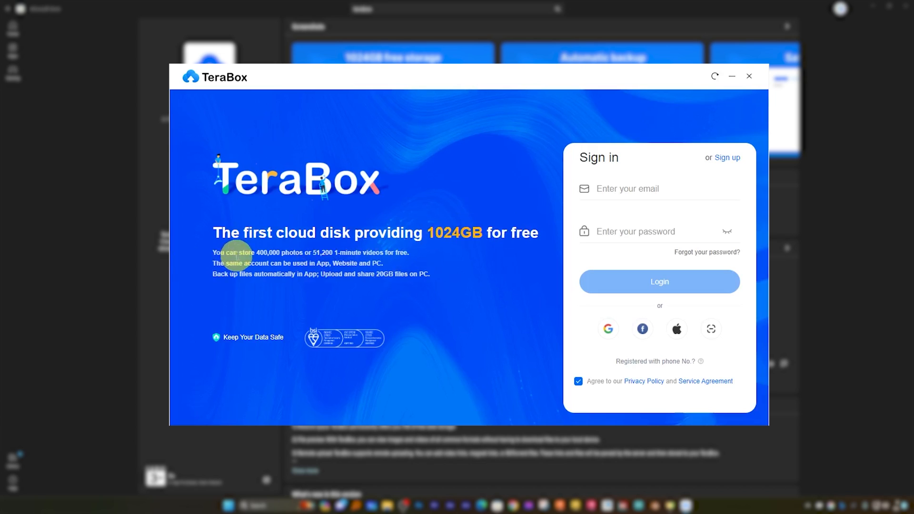
mouse_move(254, 252)
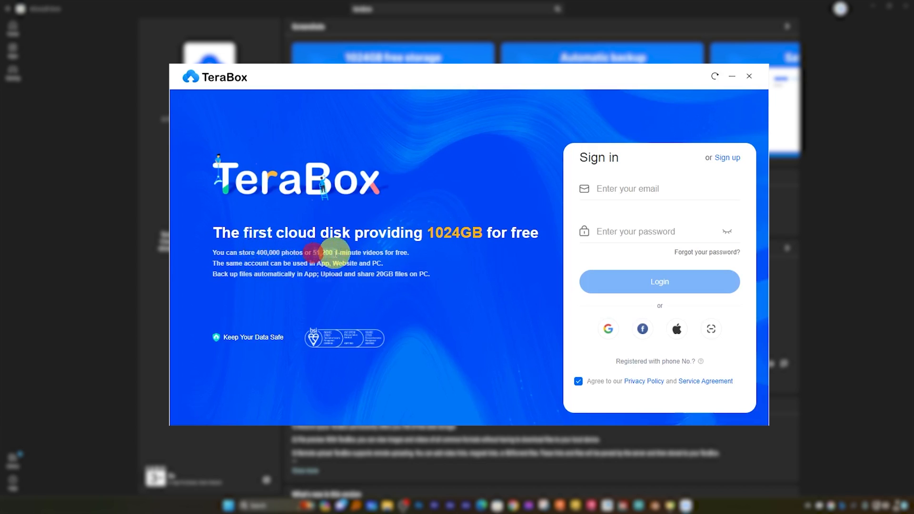
mouse_move(488, 295)
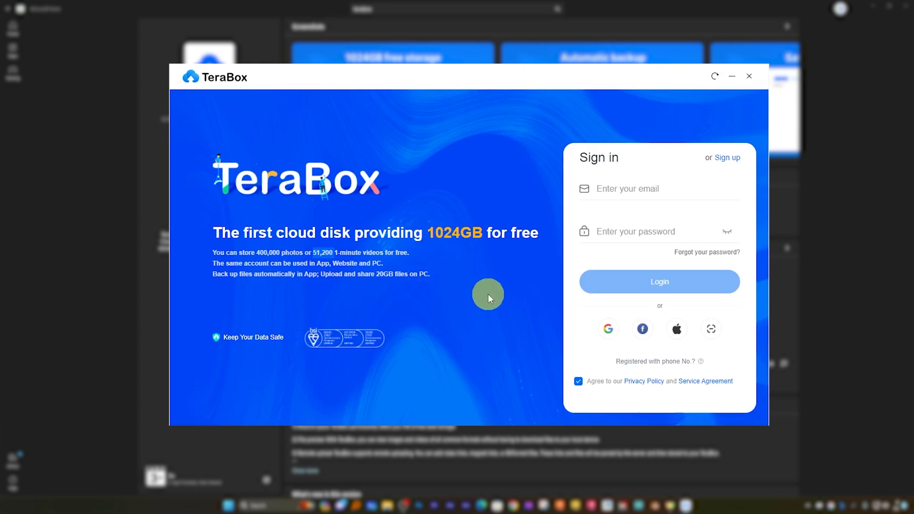
mouse_move(416, 289)
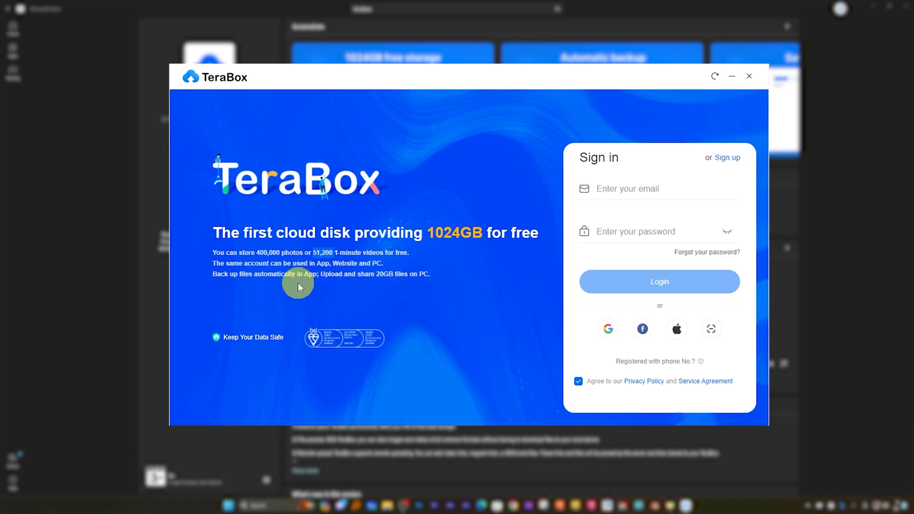
mouse_move(625, 151)
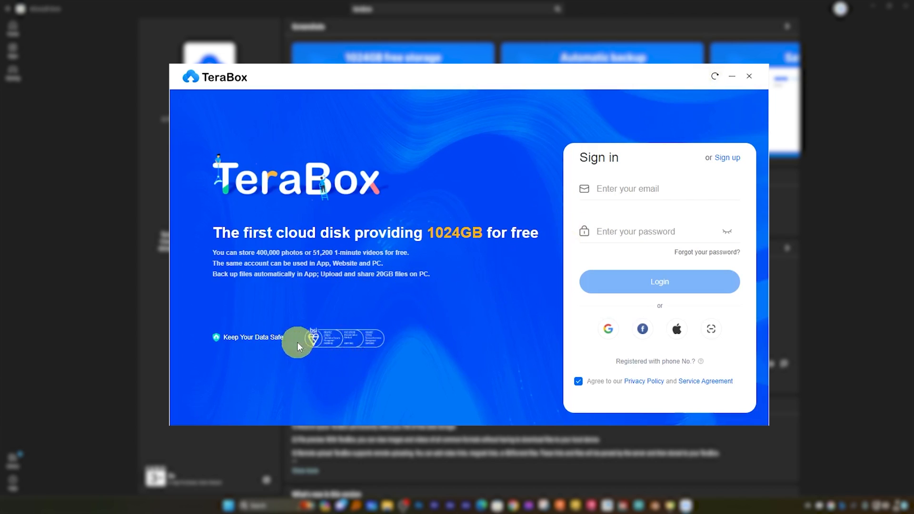
mouse_move(530, 291)
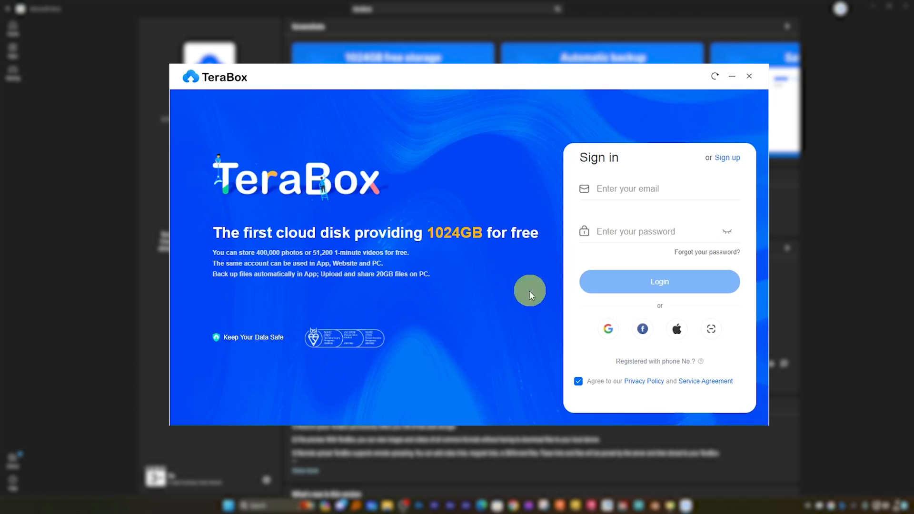
mouse_move(653, 266)
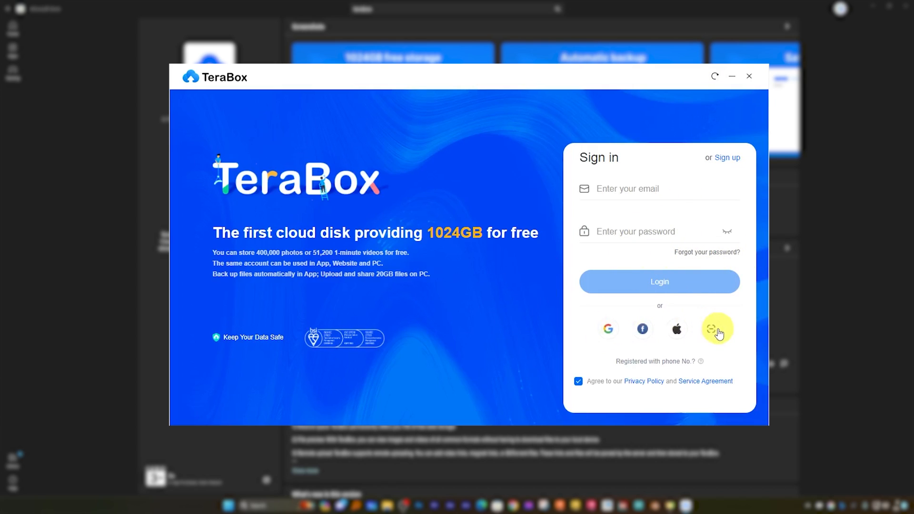
mouse_move(603, 172)
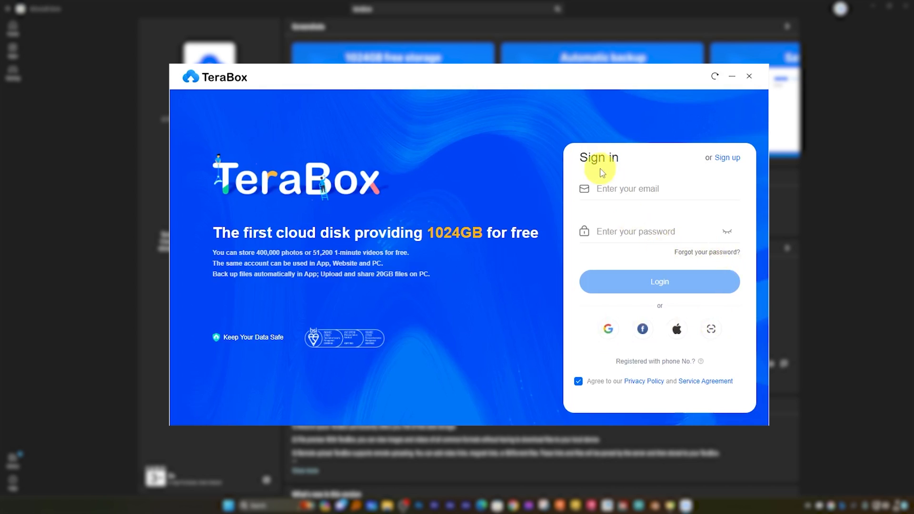
mouse_move(667, 160)
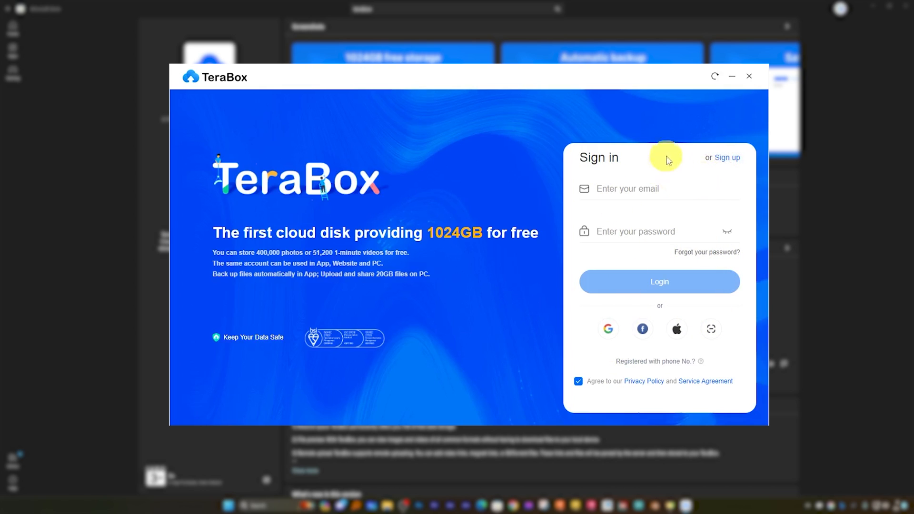
left_click(607, 329)
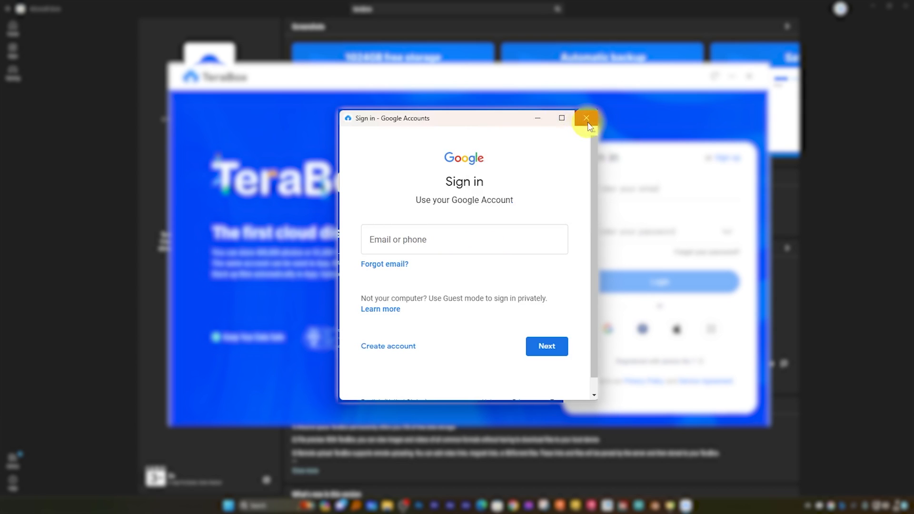
left_click(586, 118)
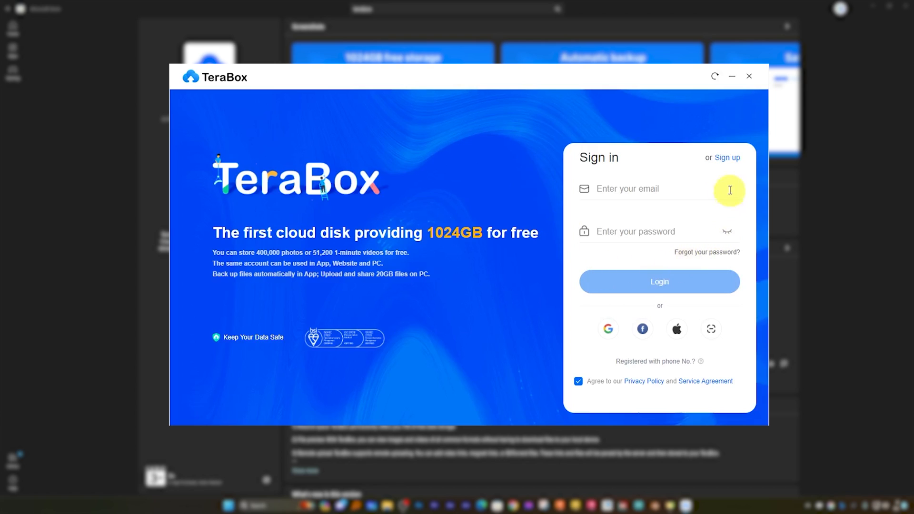
- Sign up for a new TeraBox account with an email address and password
left_click(727, 158)
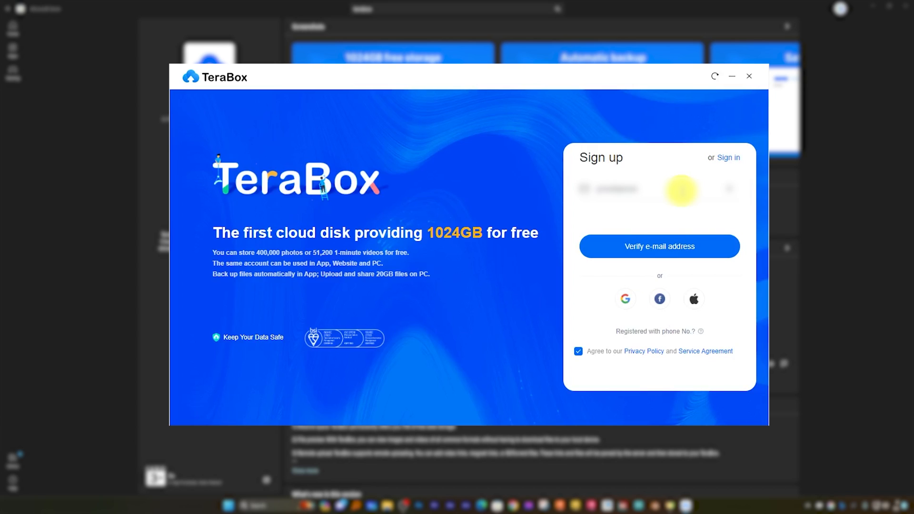
left_click(659, 245)
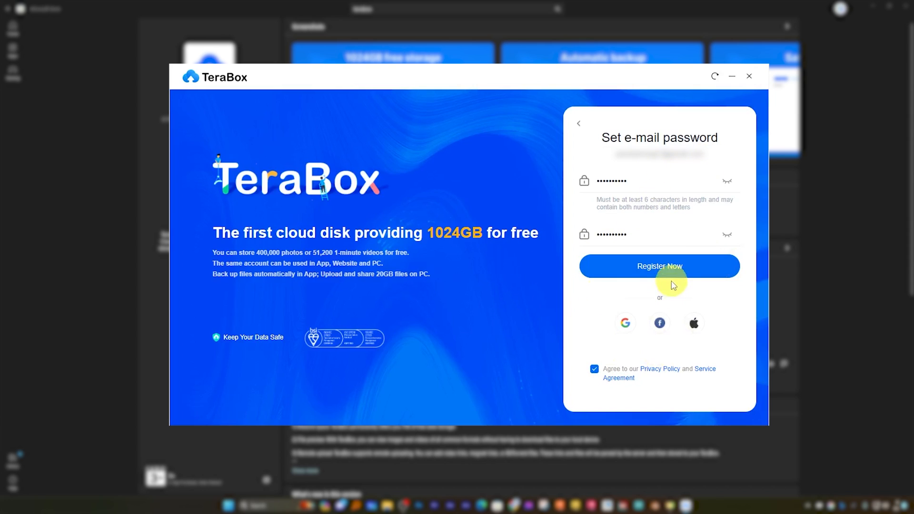
left_click(660, 265)
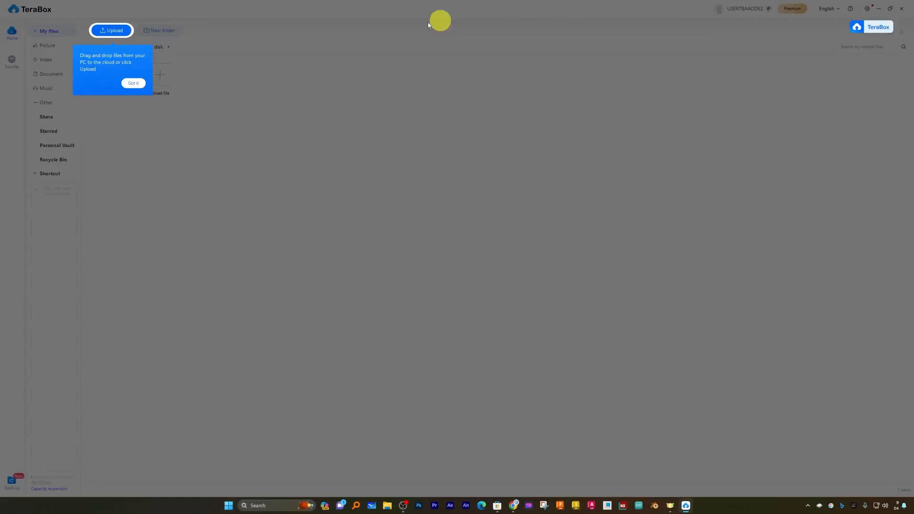
- Browse the Video, Picture and Document categories and open the upload file chooser
left_click(133, 83)
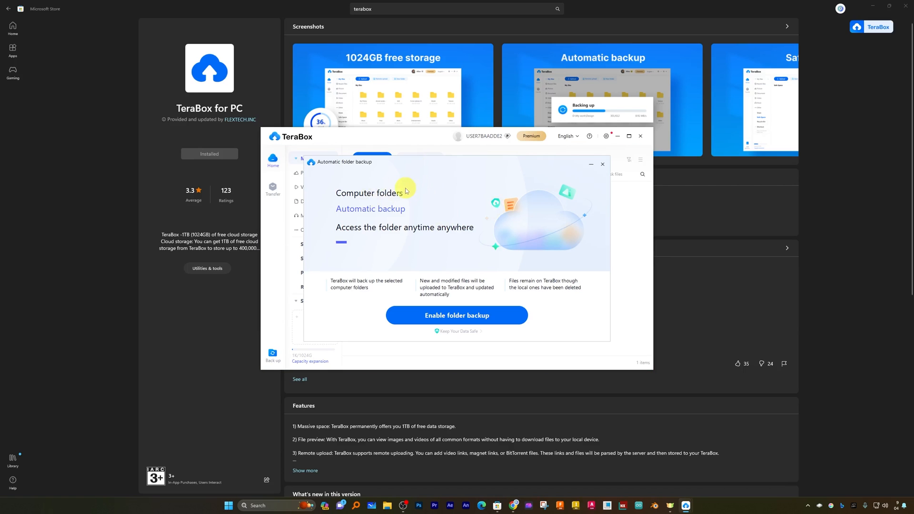
mouse_move(560, 179)
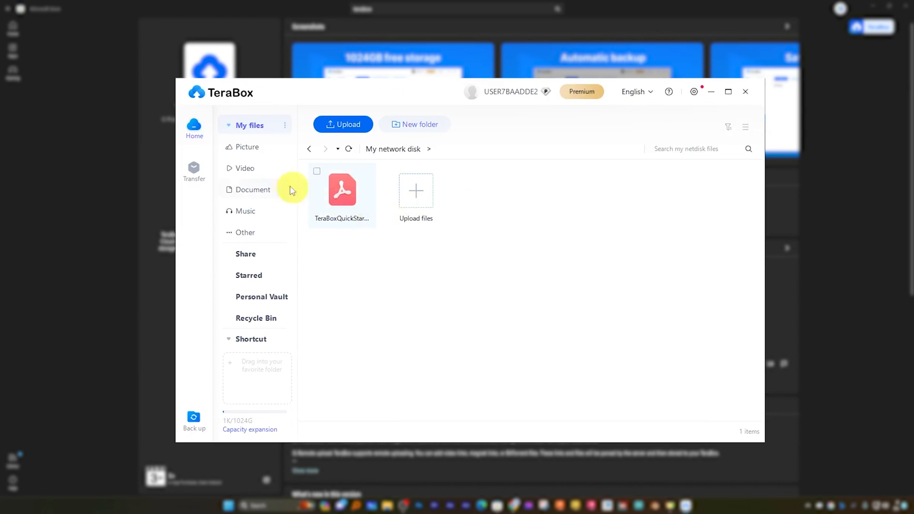
left_click(244, 168)
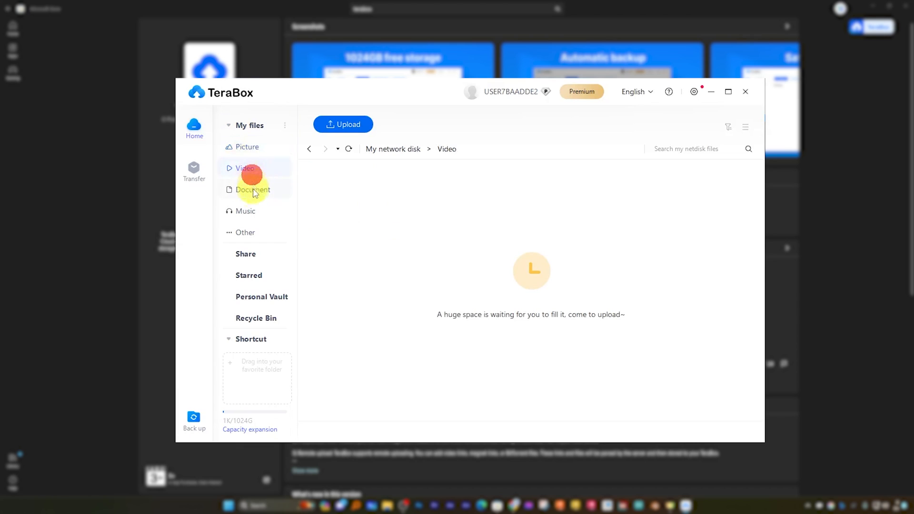
left_click(247, 146)
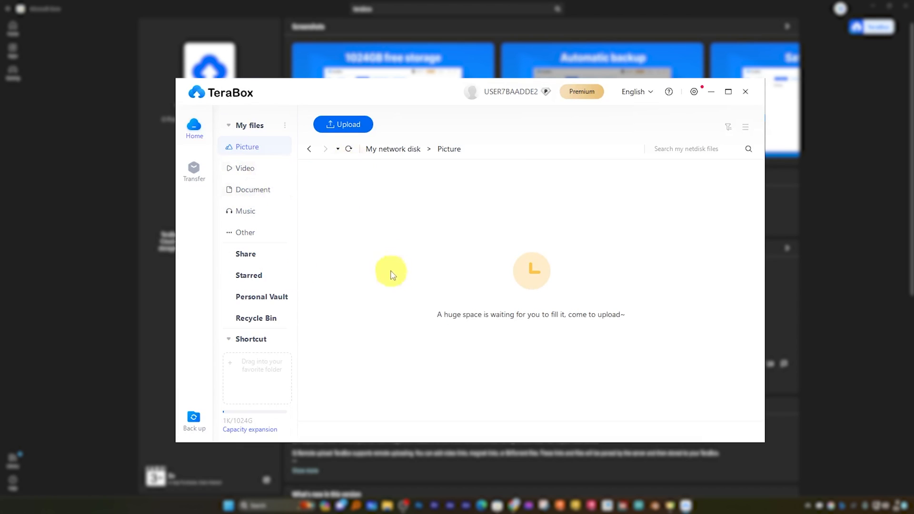
mouse_move(278, 184)
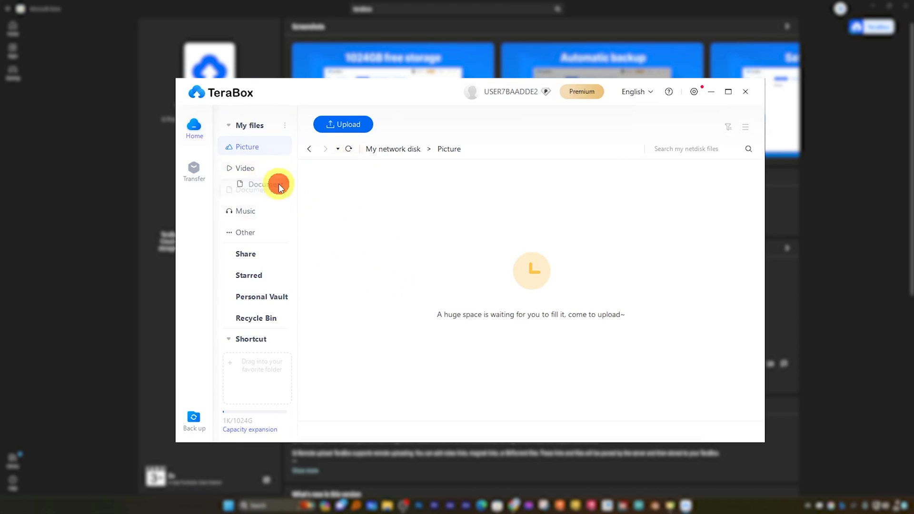
left_click(252, 185)
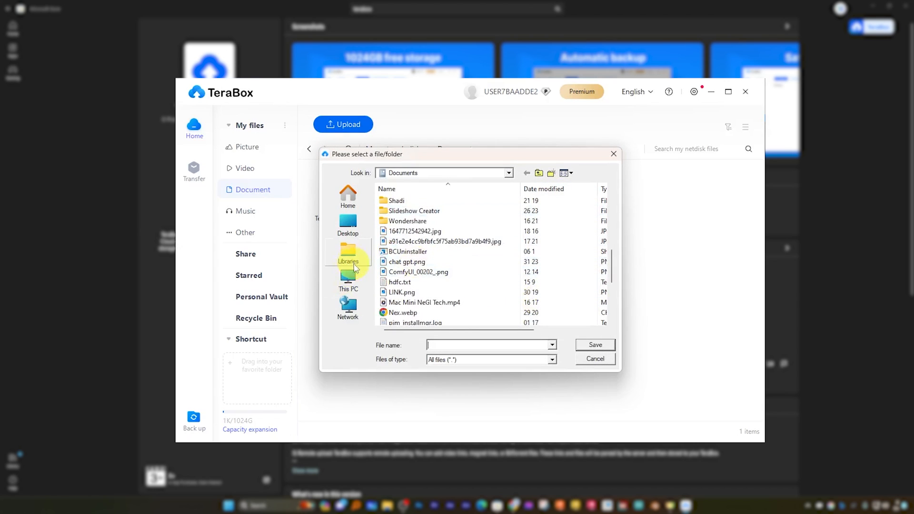
- Pick the Converted folder on 980 Pro (H:) as the folder to upload
left_click(348, 280)
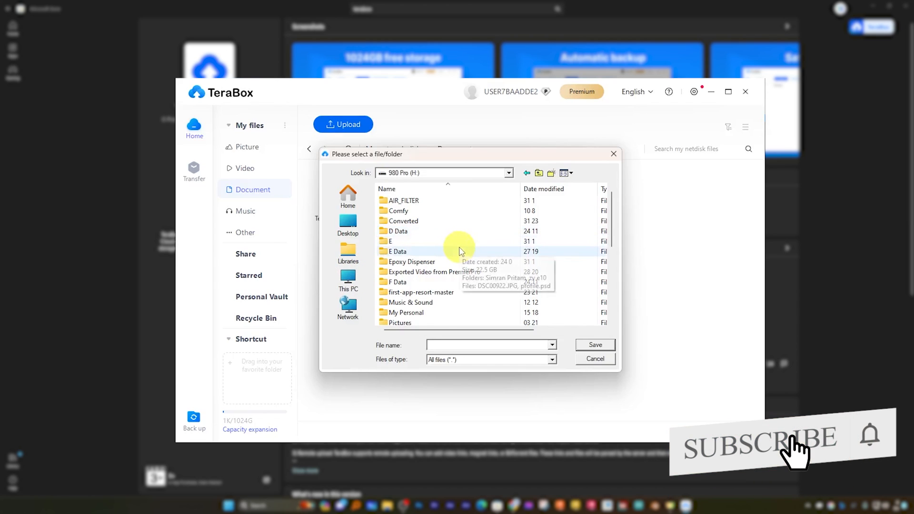
left_click(403, 220)
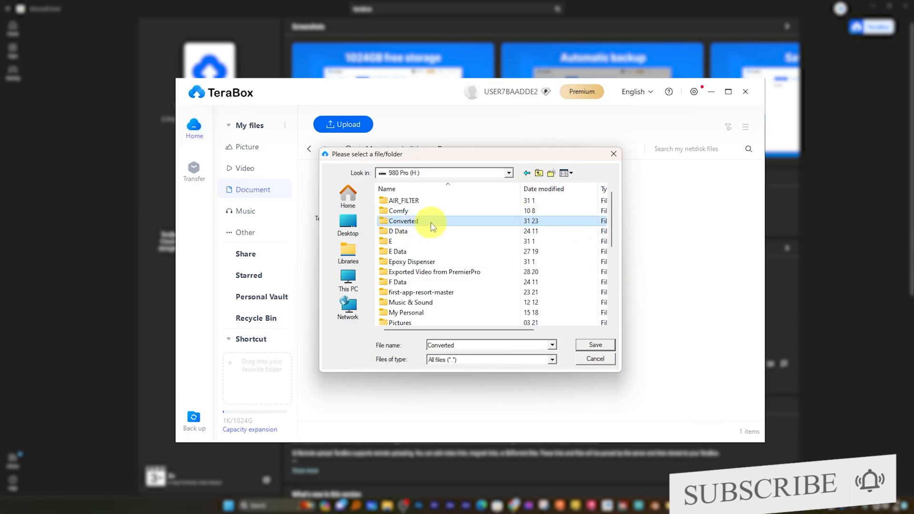
left_click(594, 345)
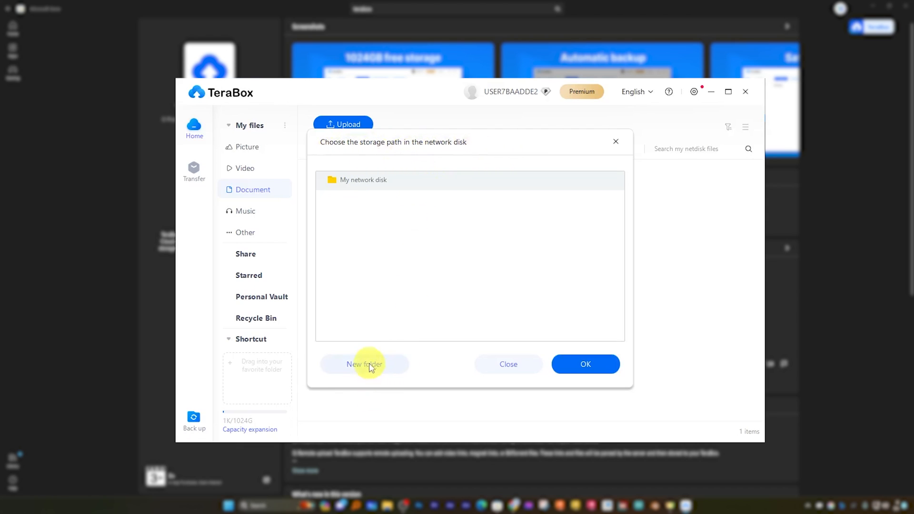
- Create a new network-disk folder and upload the Converted folder into it
left_click(364, 364)
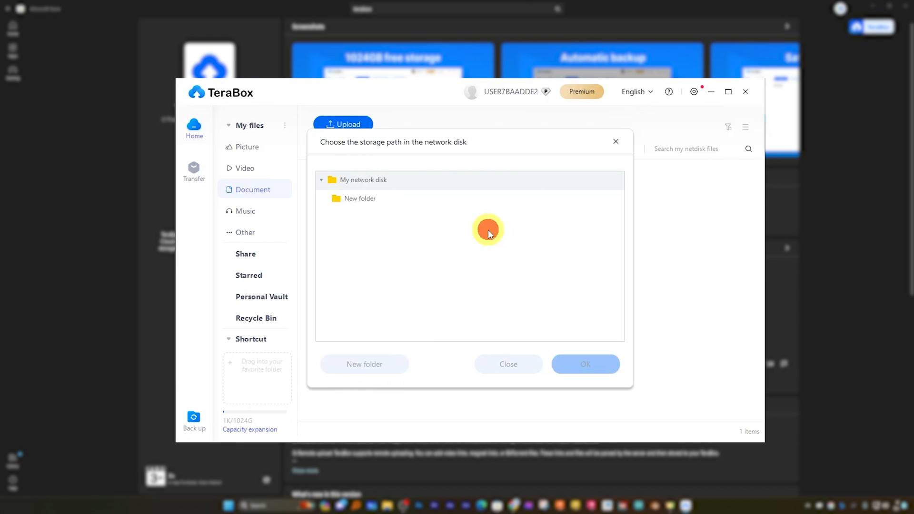
left_click(361, 198)
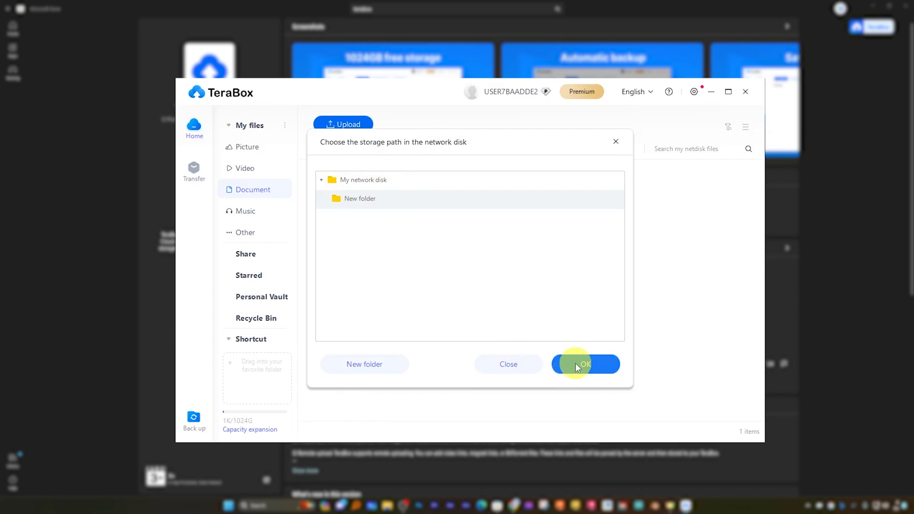
left_click(585, 364)
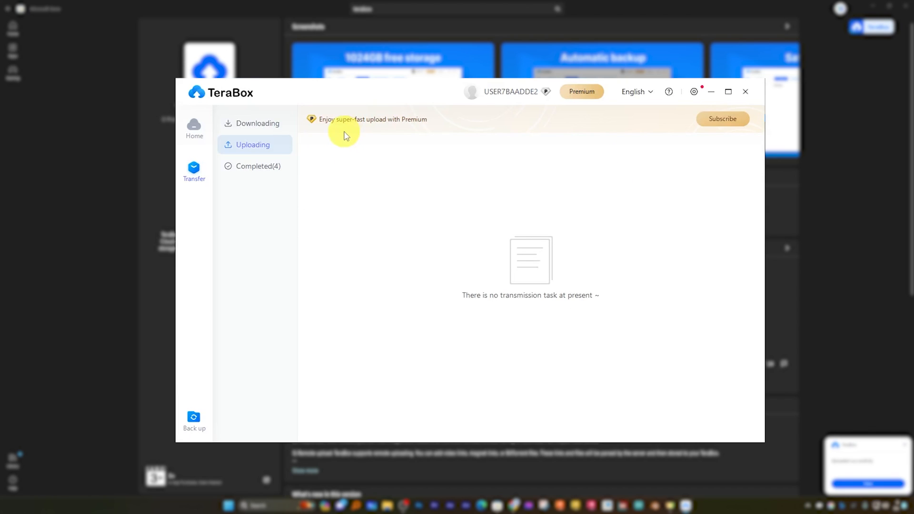
- Check the Completed transfers list, then go back to Home
left_click(258, 166)
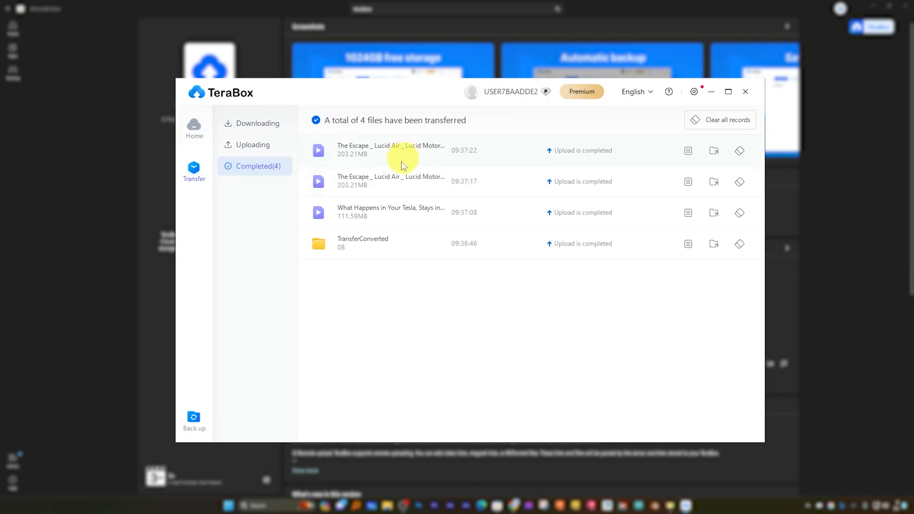
mouse_move(405, 217)
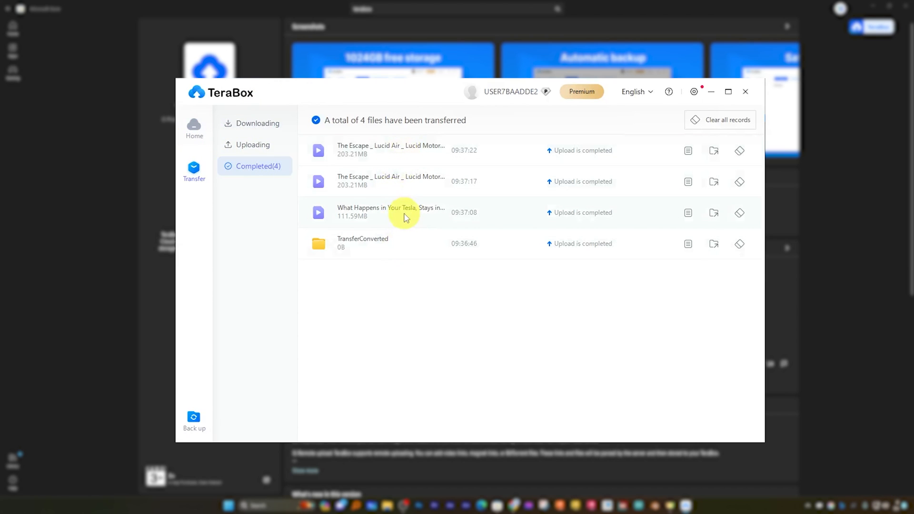
mouse_move(425, 238)
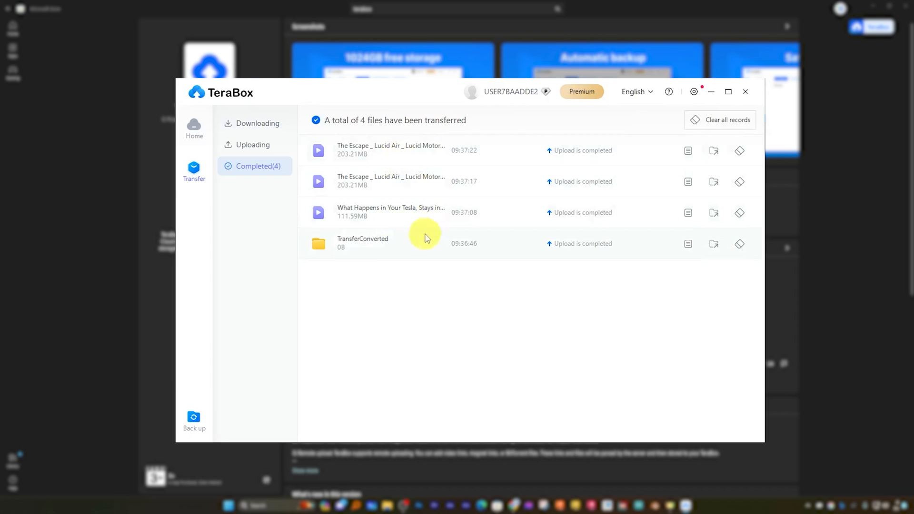
left_click(194, 127)
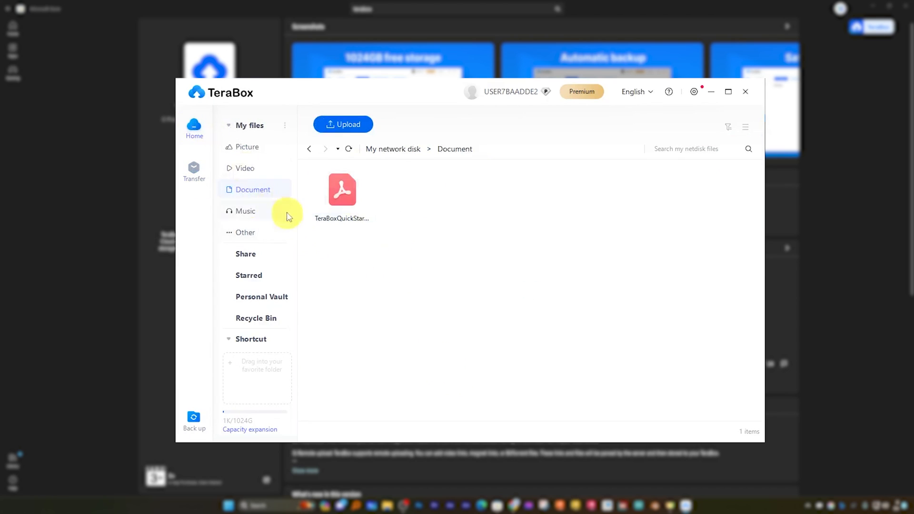
- Download the 111.59MB Tesla video from Video files to H:\TeraBoxDownload
left_click(244, 169)
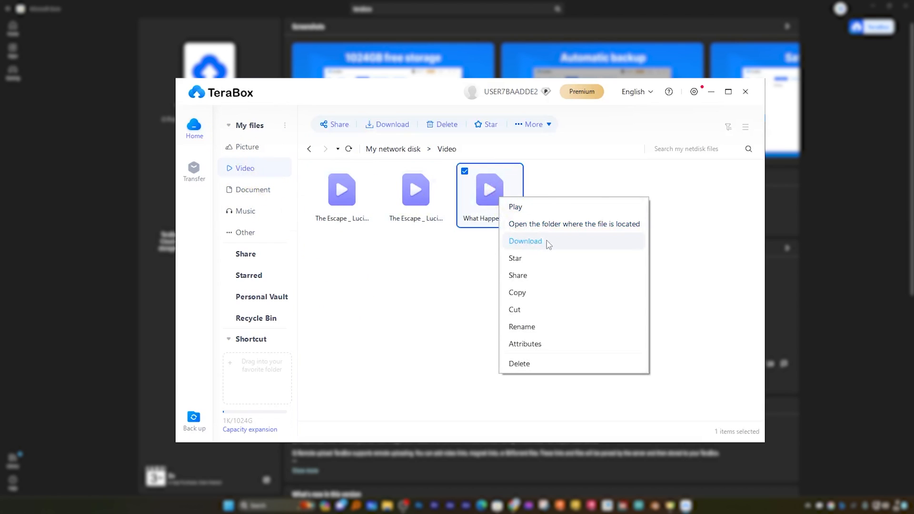
left_click(524, 241)
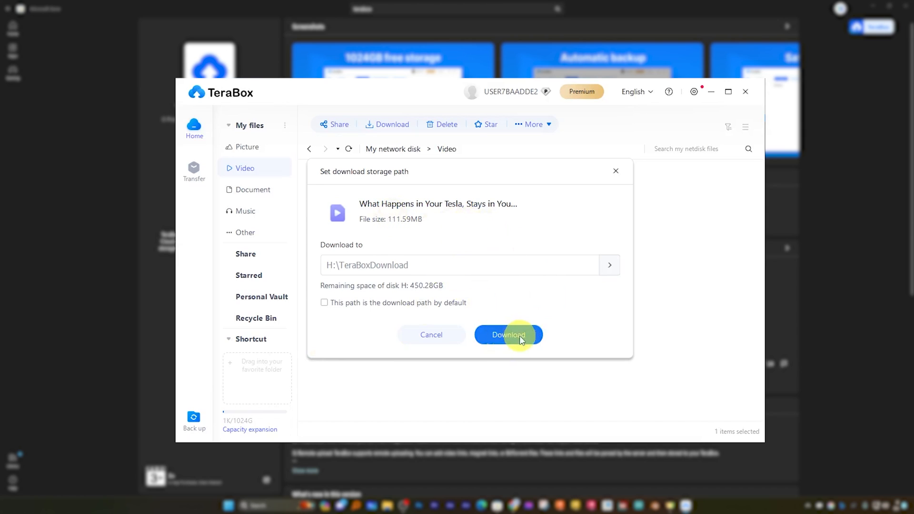
left_click(508, 335)
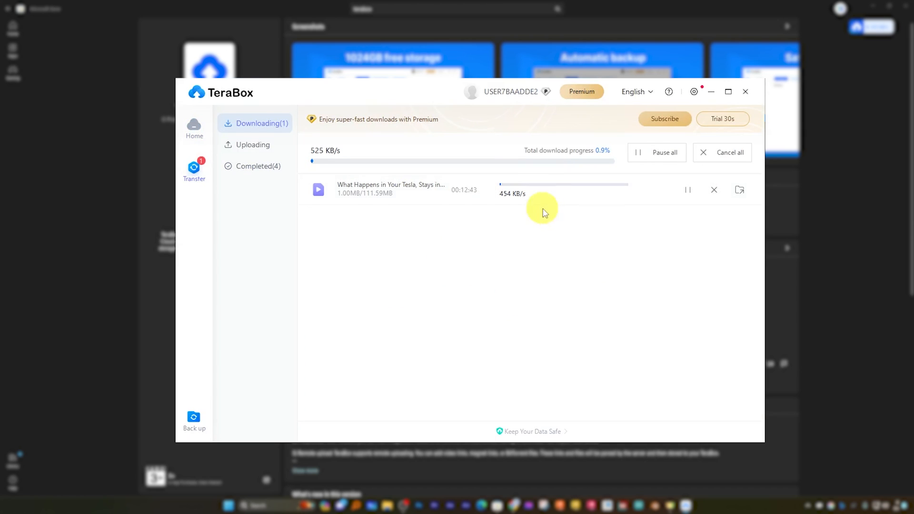
mouse_move(553, 208)
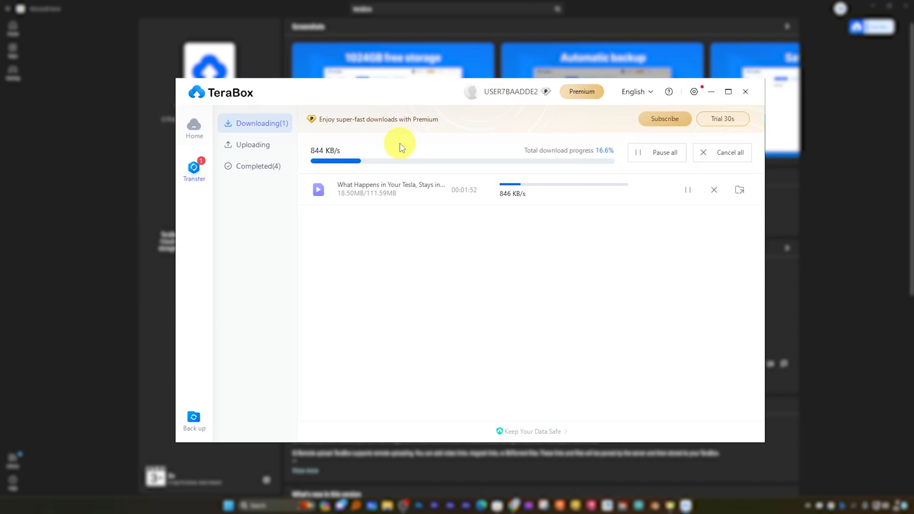
mouse_move(379, 242)
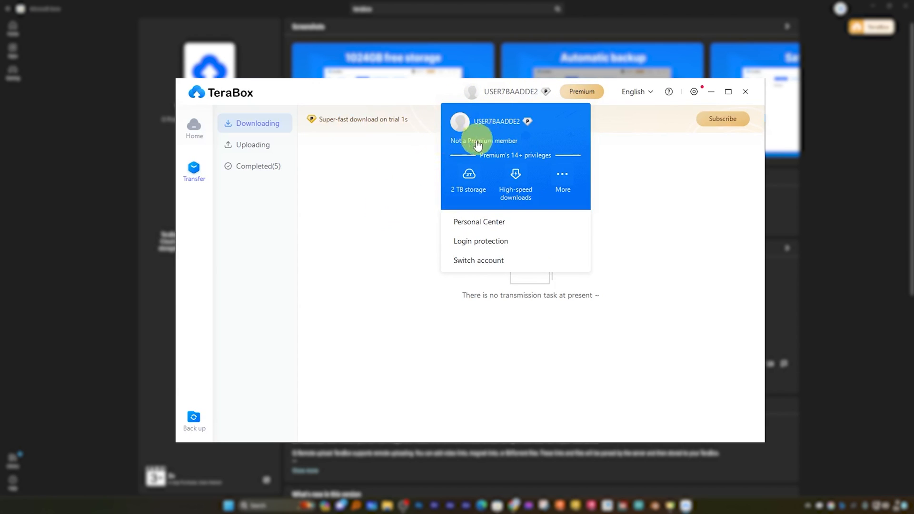
mouse_move(562, 182)
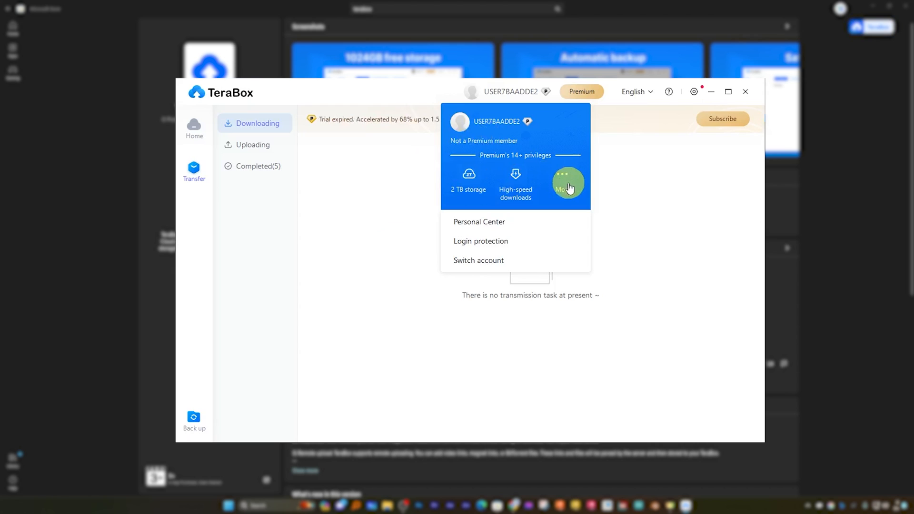
- Return to Home to view the three uploaded videos
left_click(194, 128)
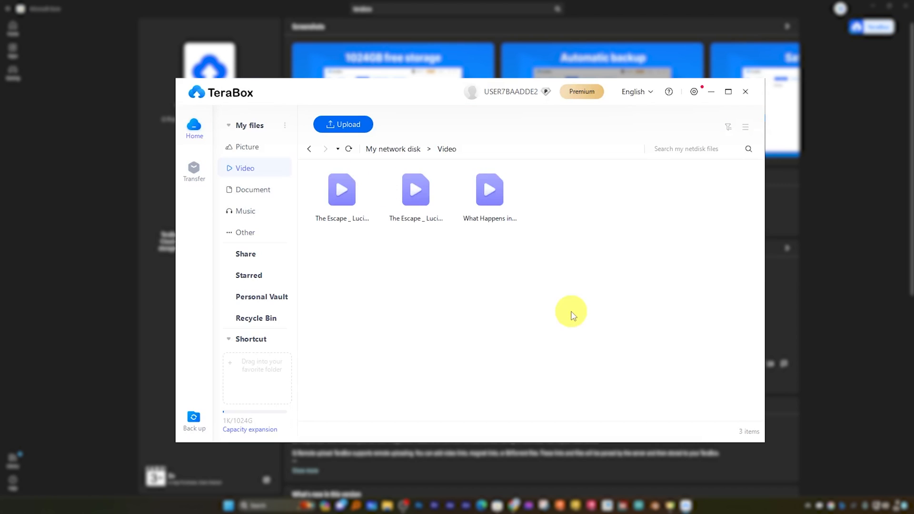